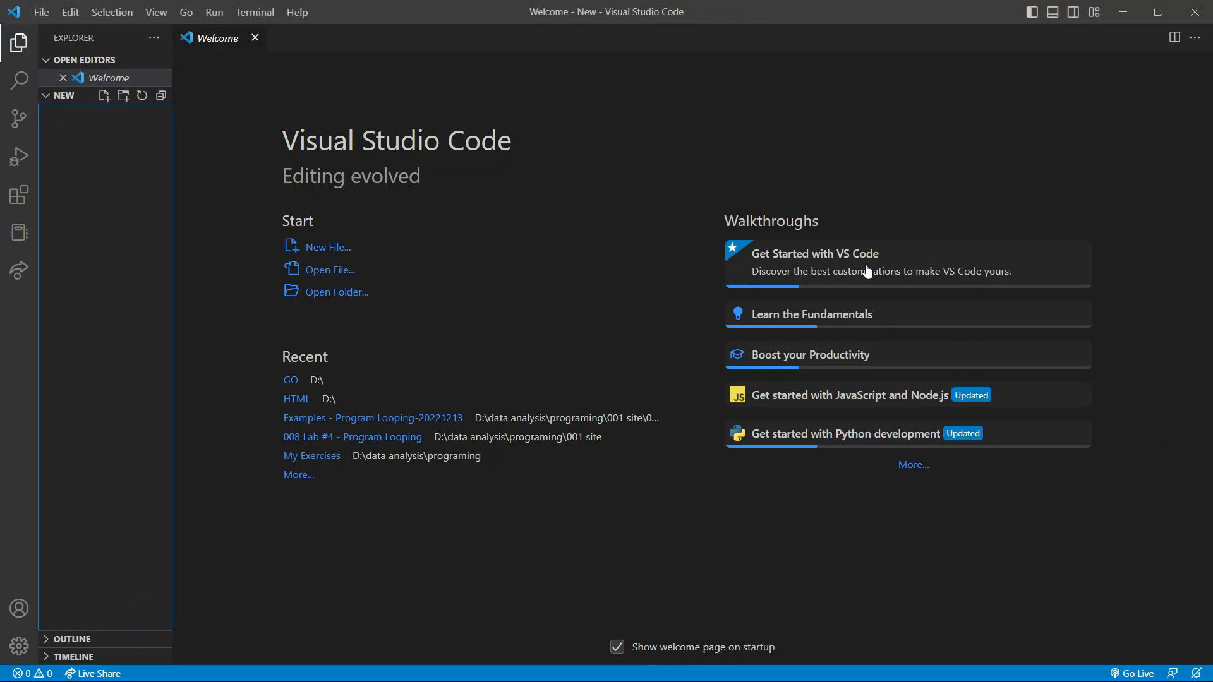
pyautogui.moveTo(603, 25)
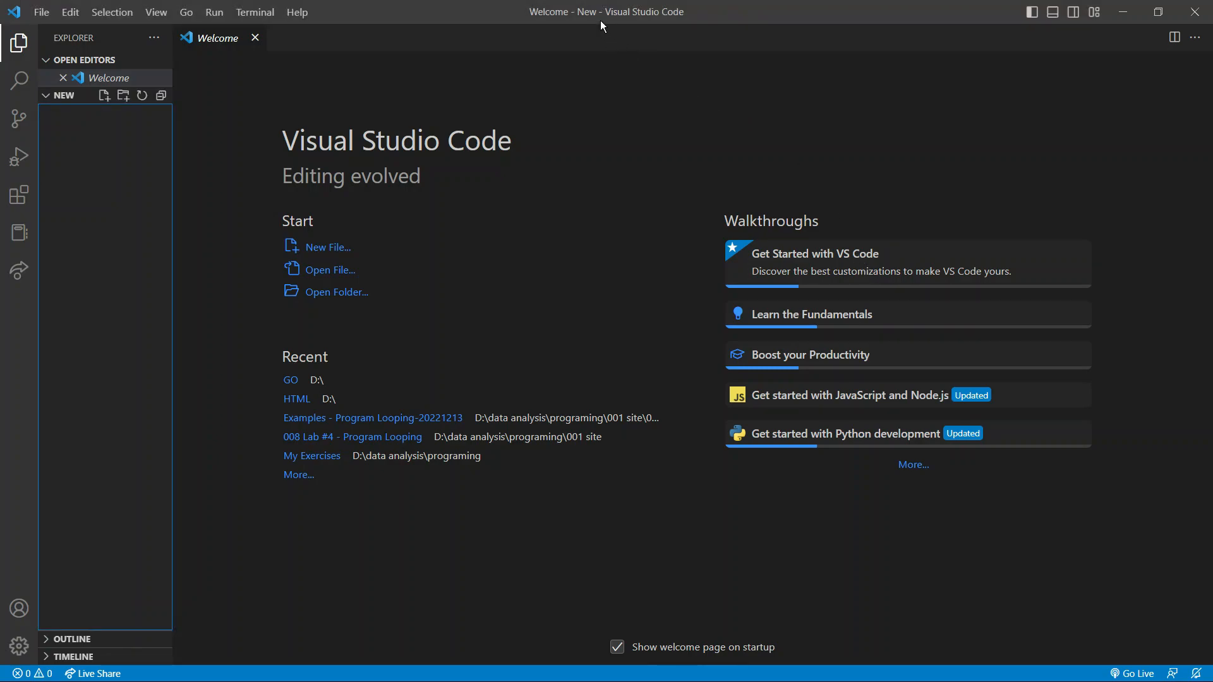
pyautogui.moveTo(114, 153)
pyautogui.write('001.c')
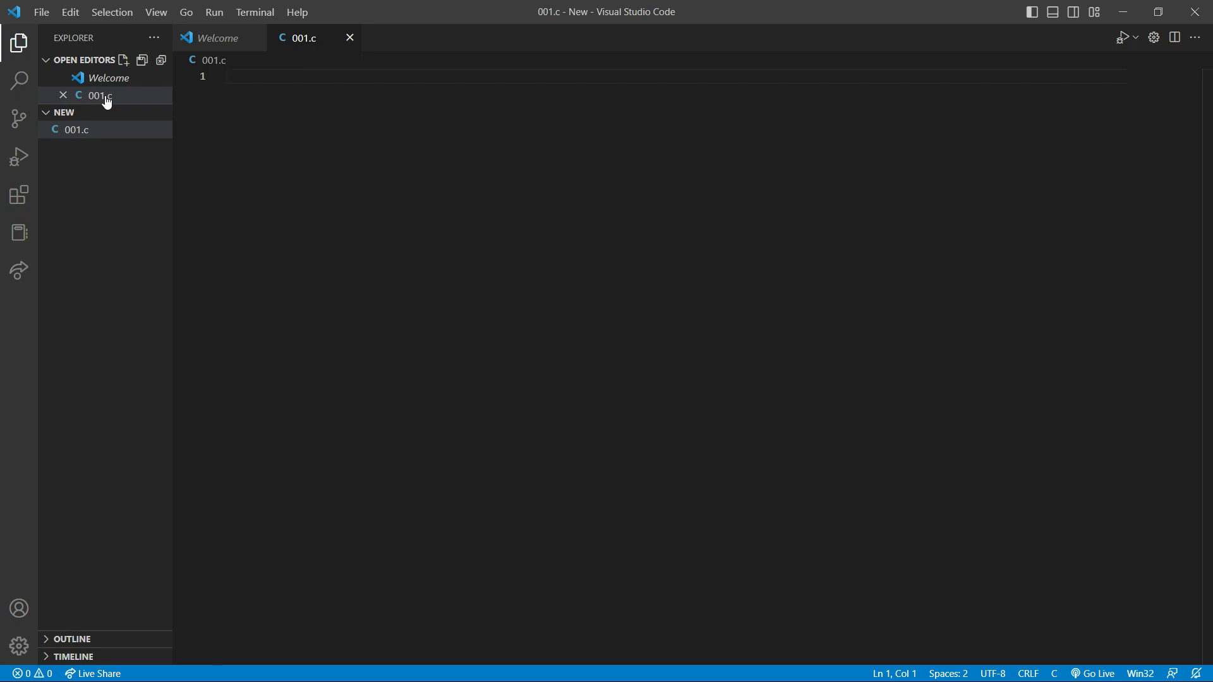
# Step: Write #include <stdio.h> as the first line of 001.c
pyautogui.write('#include')
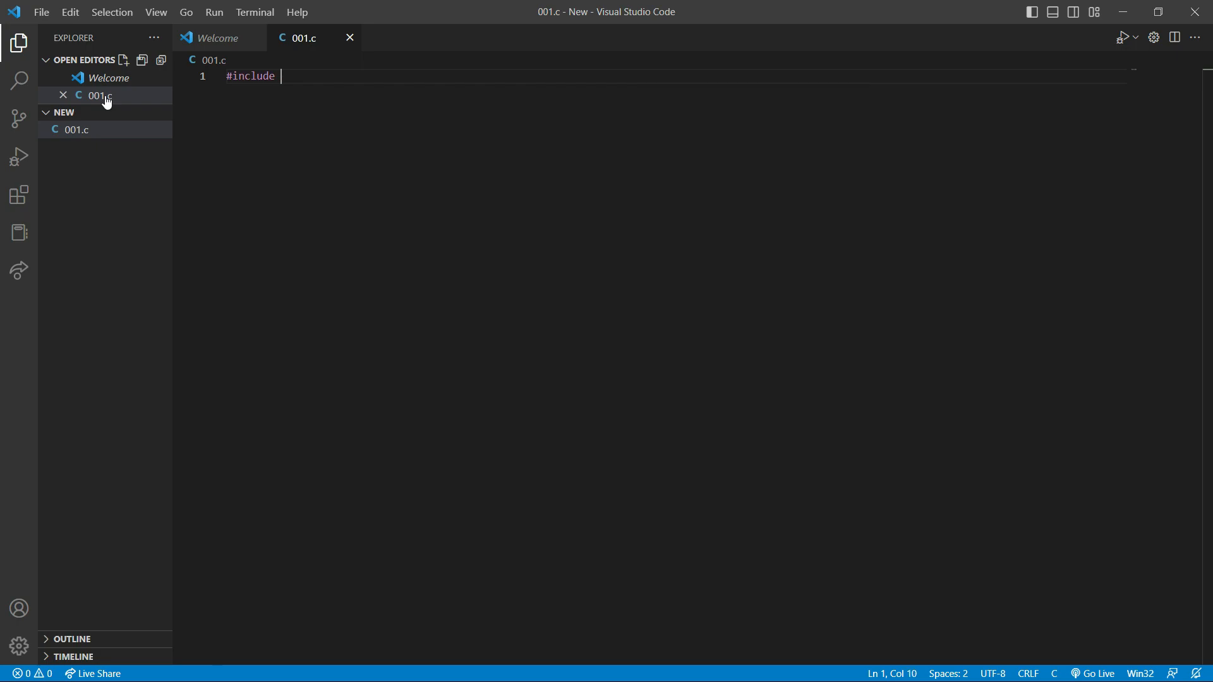
pyautogui.write('<stdio.h>')
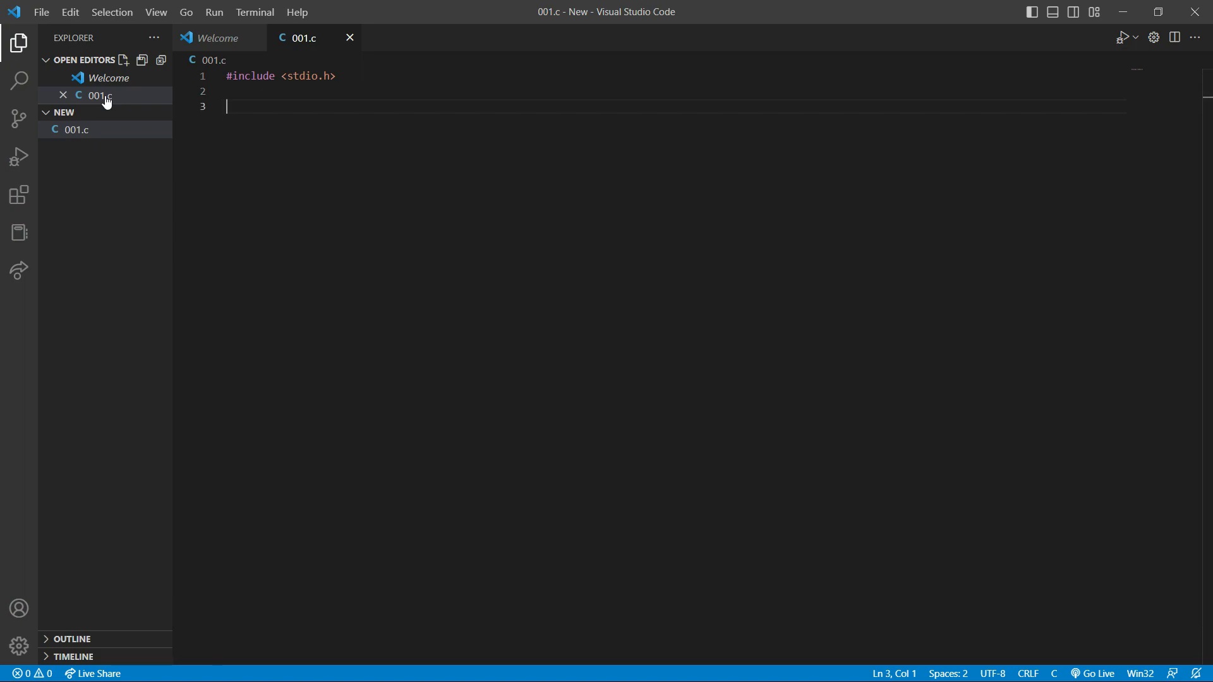
# Step: Write an int main() function whose body ends with return 0;
pyautogui.write('int main')
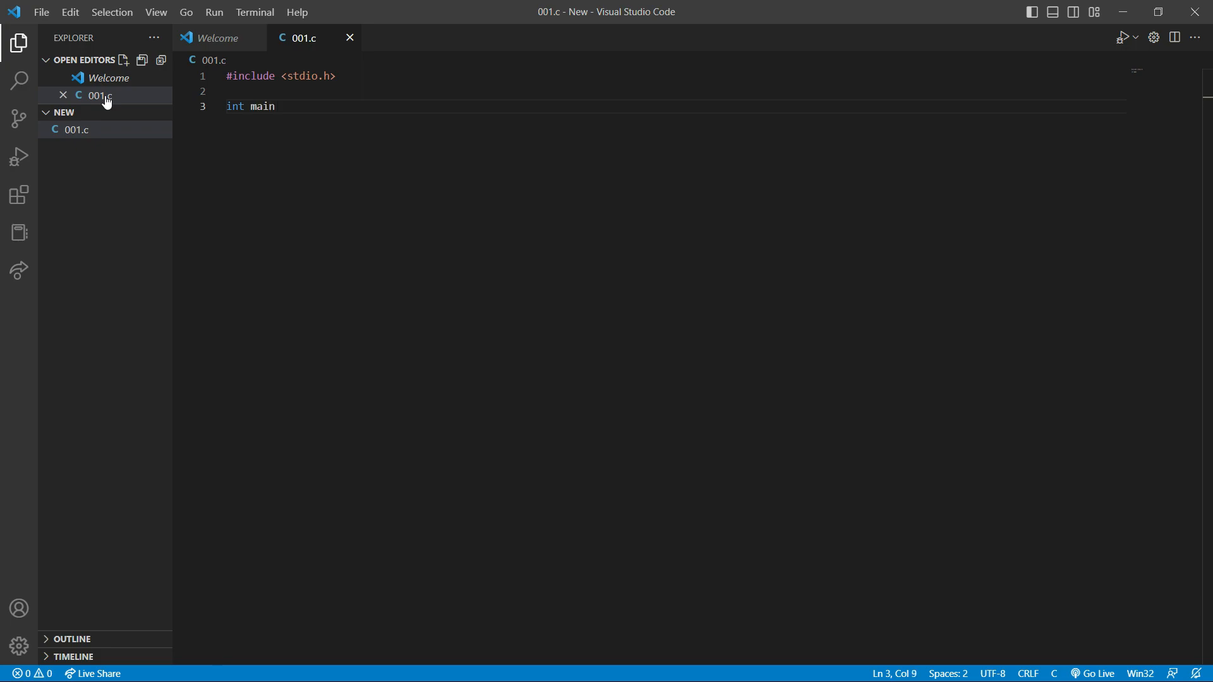
pyautogui.write('() {')
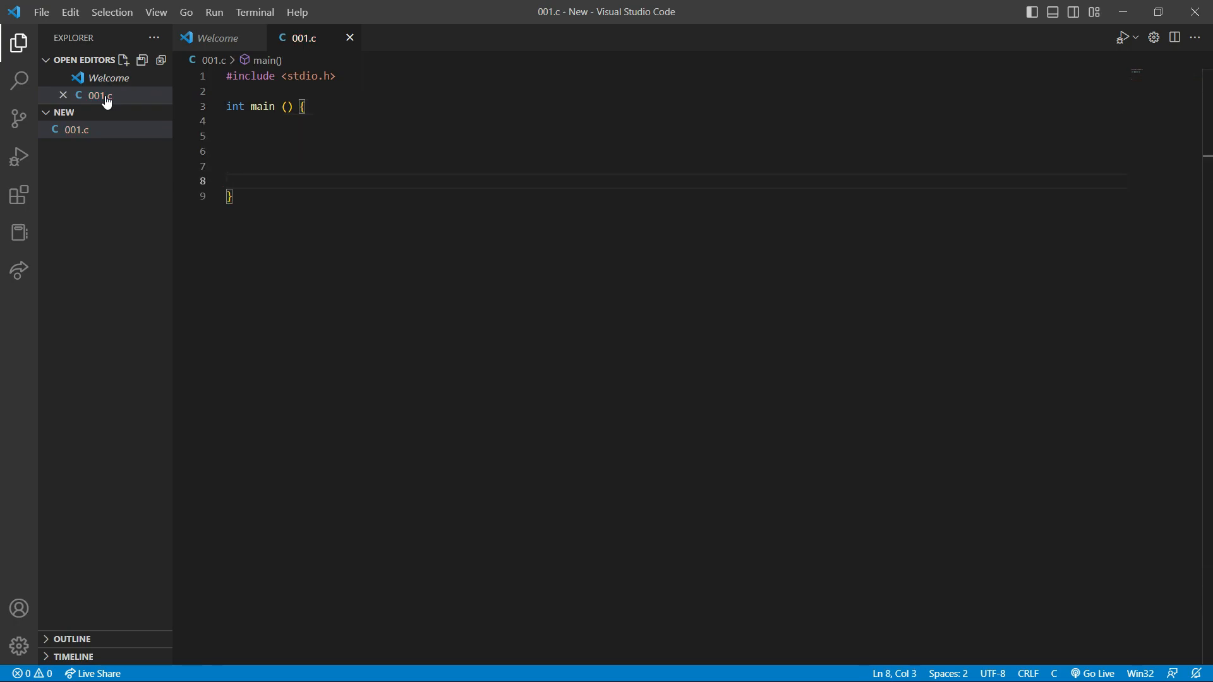
pyautogui.write('return')
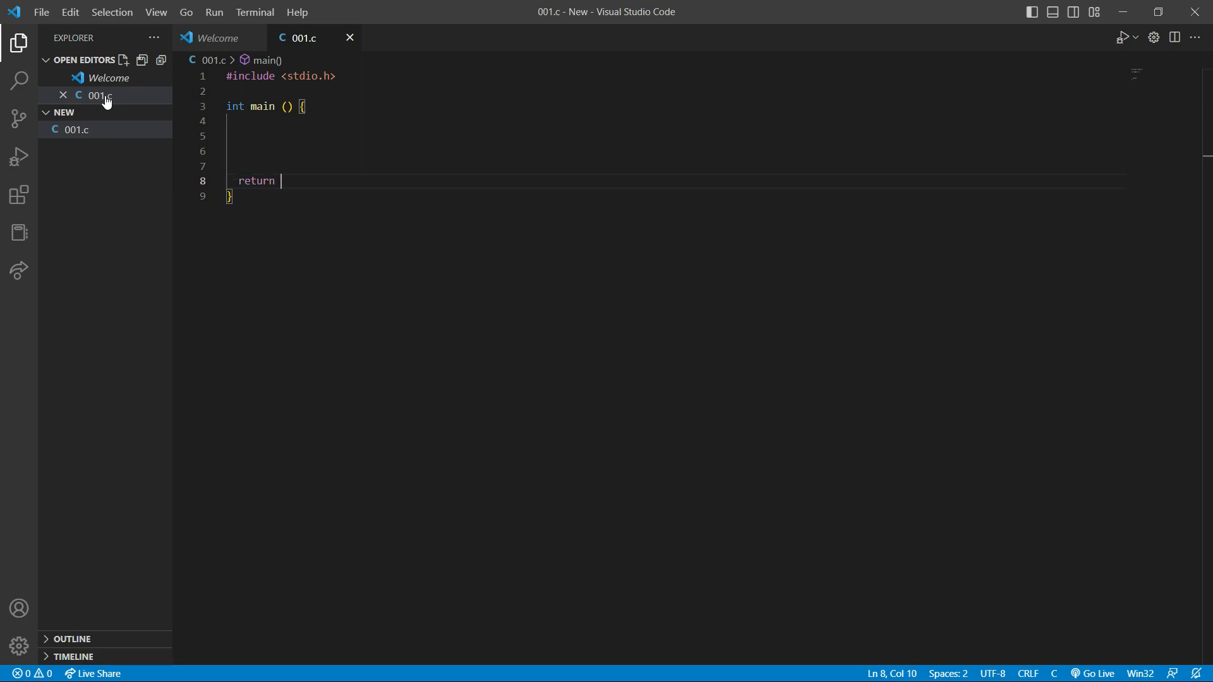
pyautogui.write('0;')
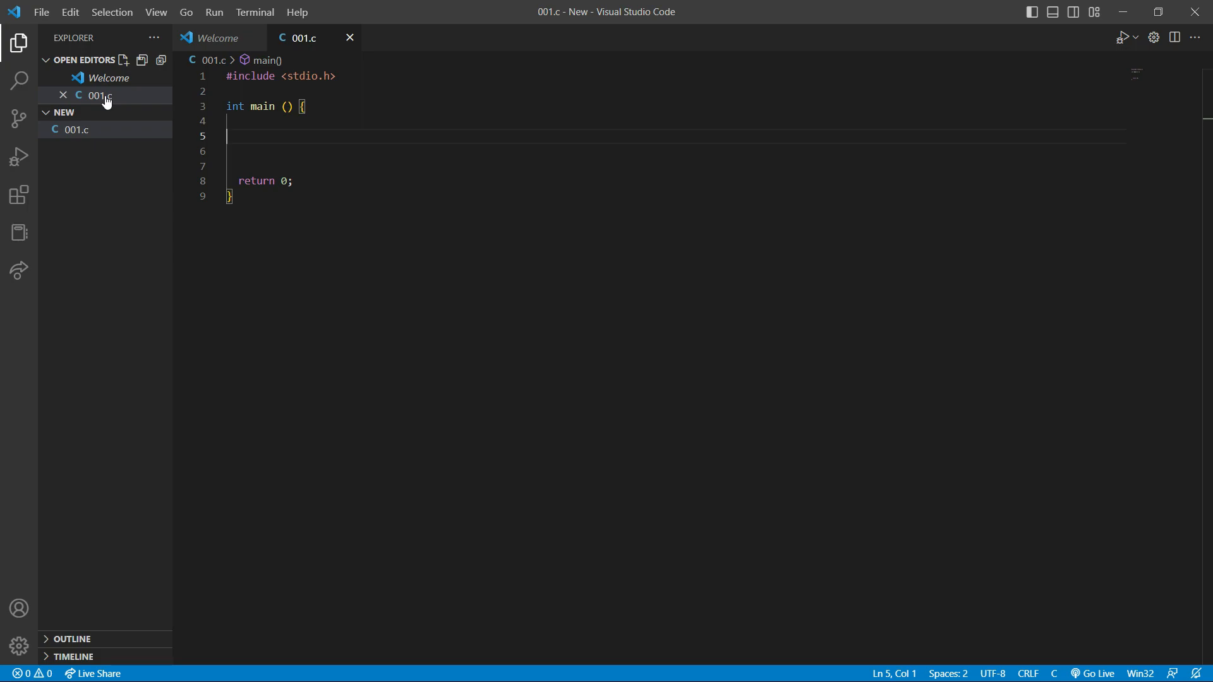
# Step: Add a printf ("hello world"); statement inside main
pyautogui.write('printf ("')
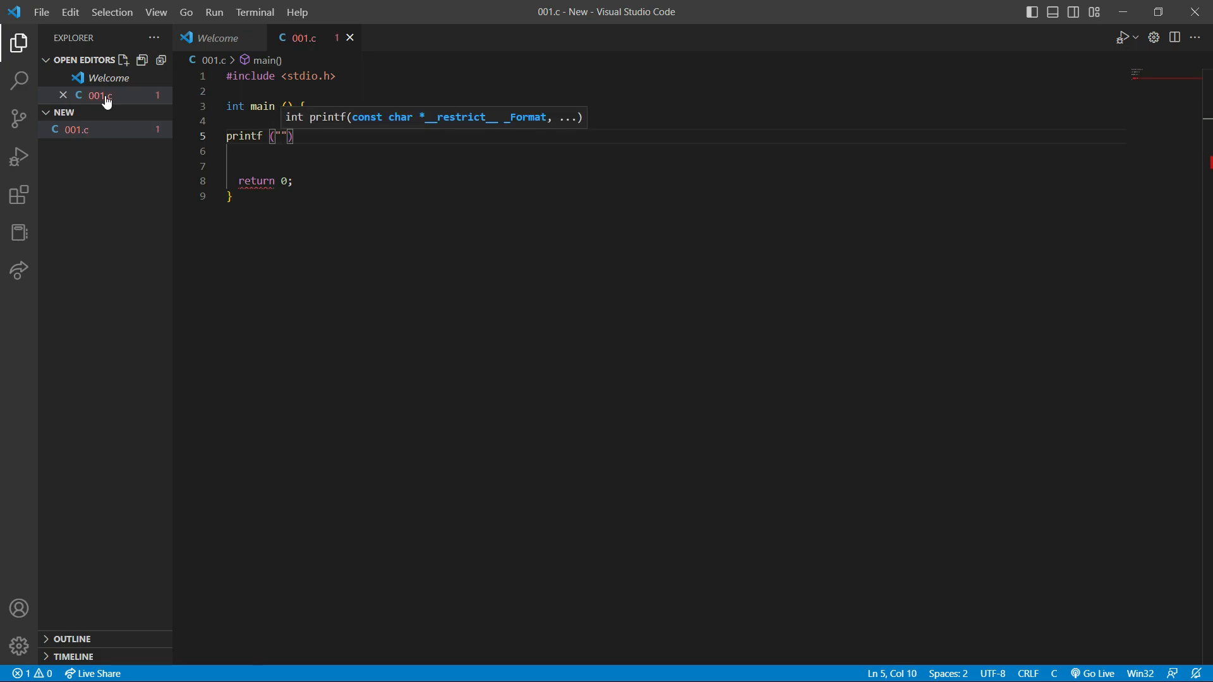
pyautogui.write('hello')
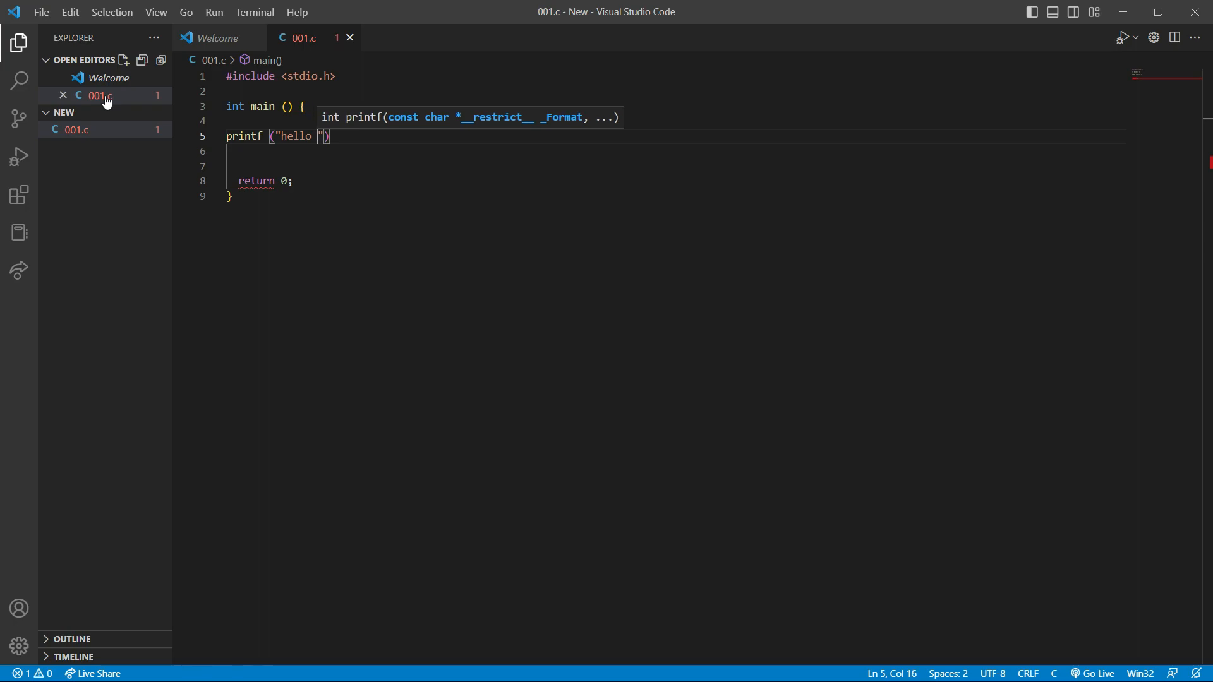
pyautogui.write('world')
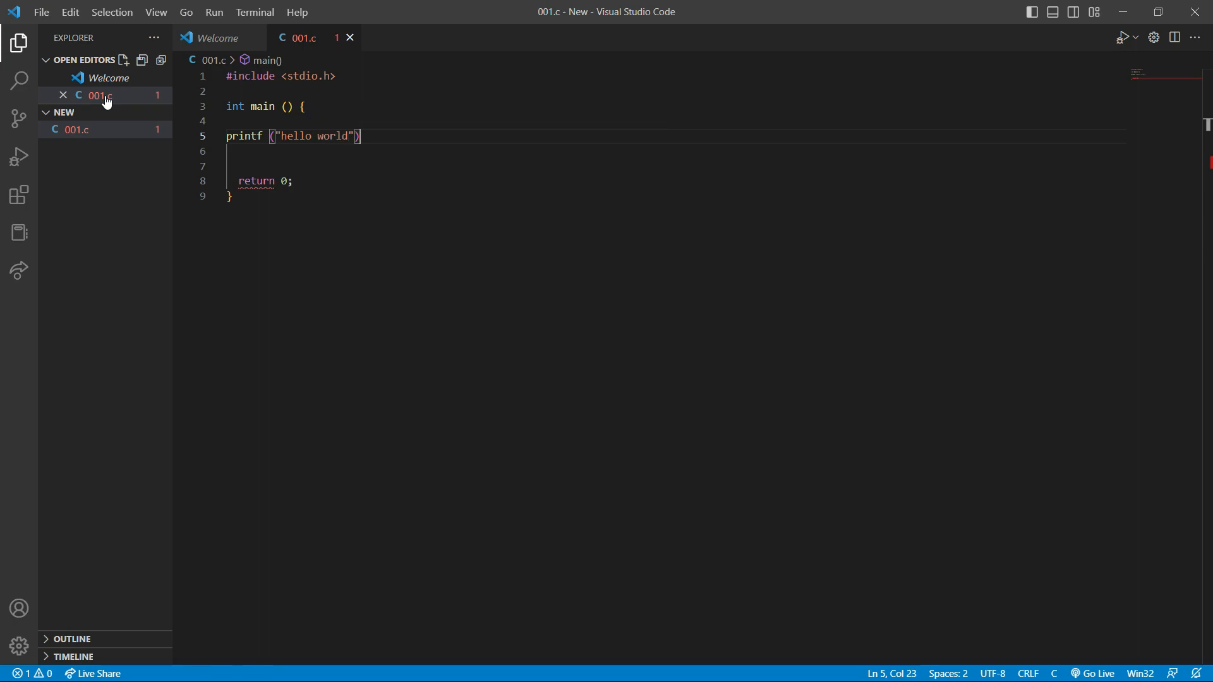
pyautogui.write(';')
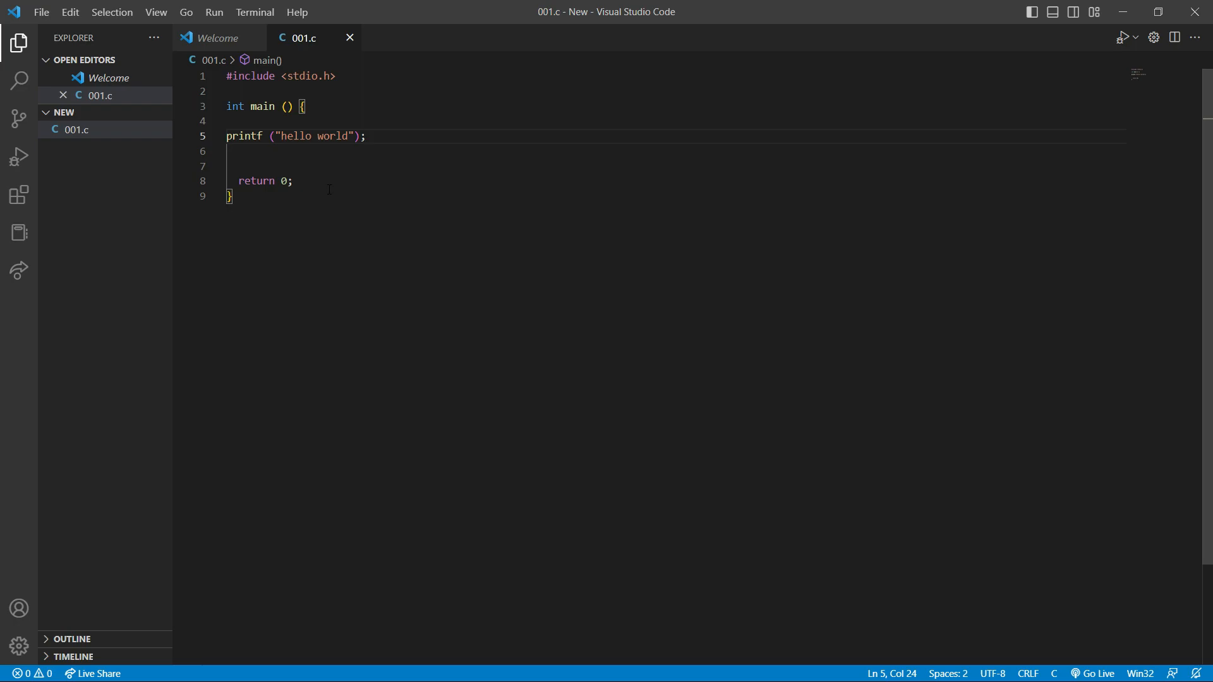
# Step: Start a new PowerShell terminal in the NEW project folder via Terminal > New Terminal
pyautogui.click(254, 11)
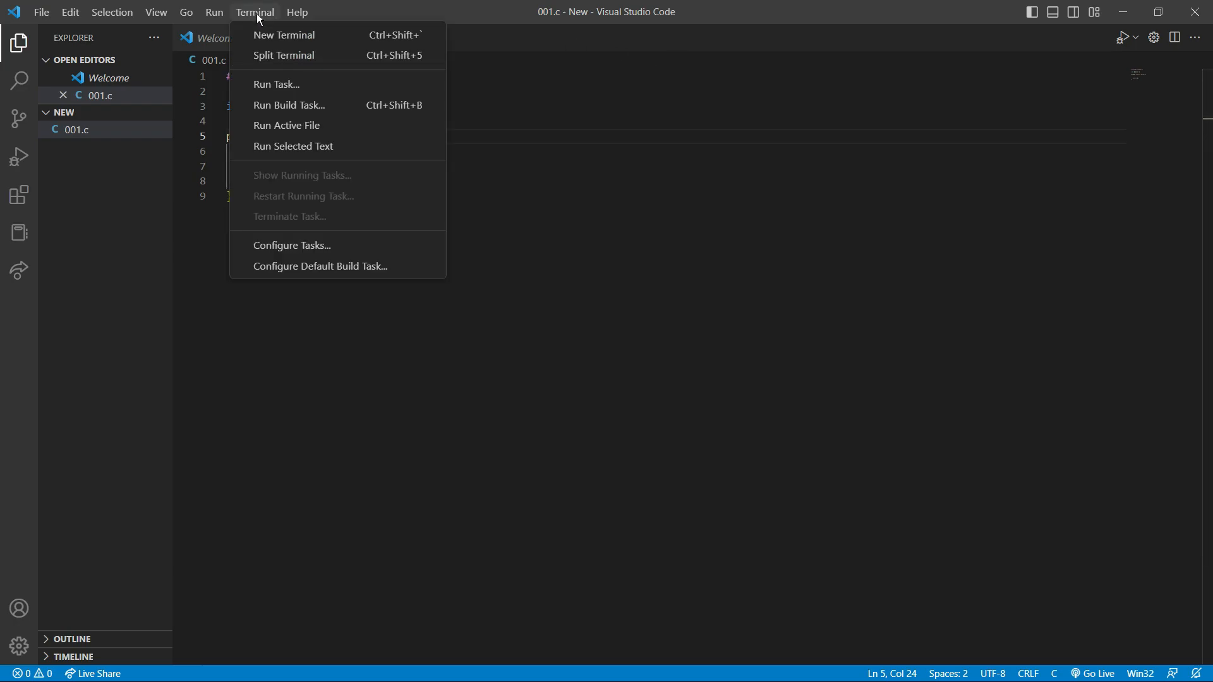
pyautogui.click(283, 35)
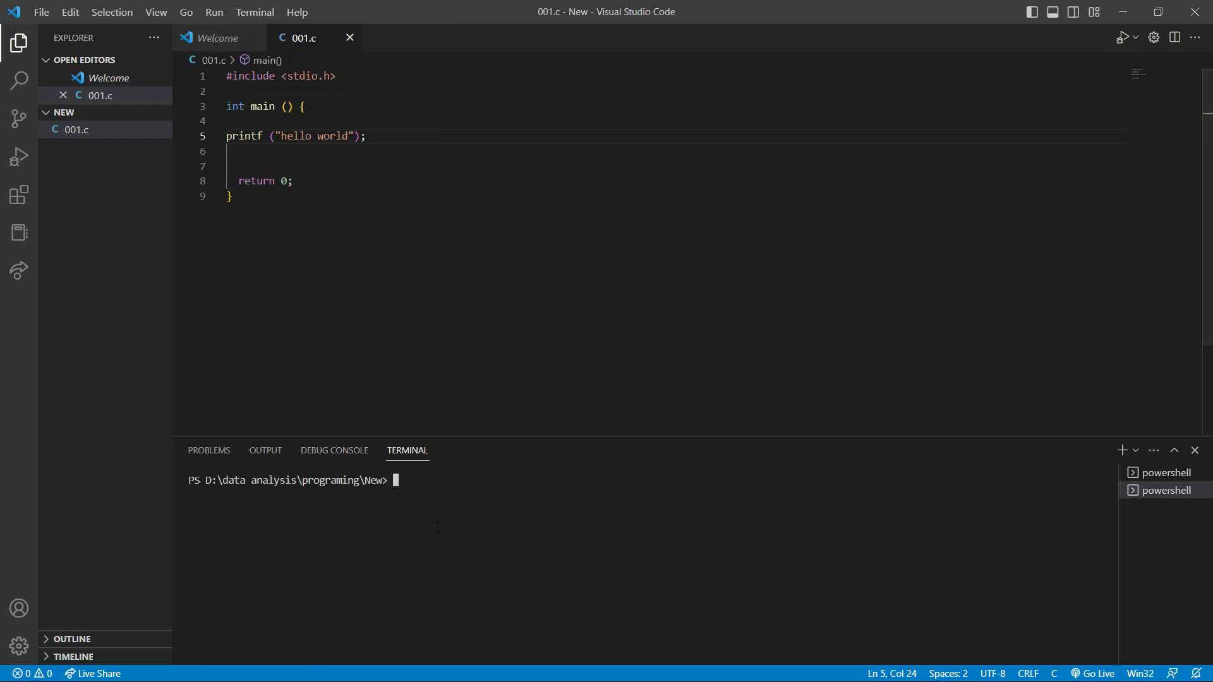
# Step: Run gcc -o 001 001.c to build 001.exe, then begin the ./ run command
pyautogui.write('gcc -o')
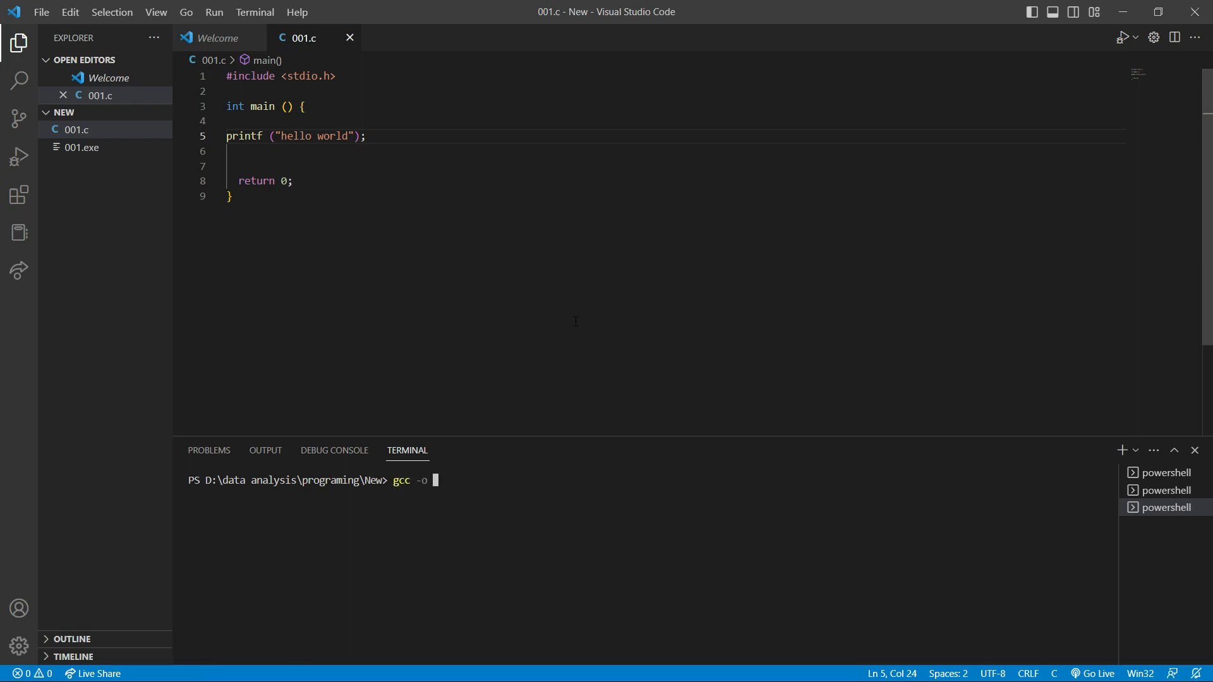
pyautogui.write('00')
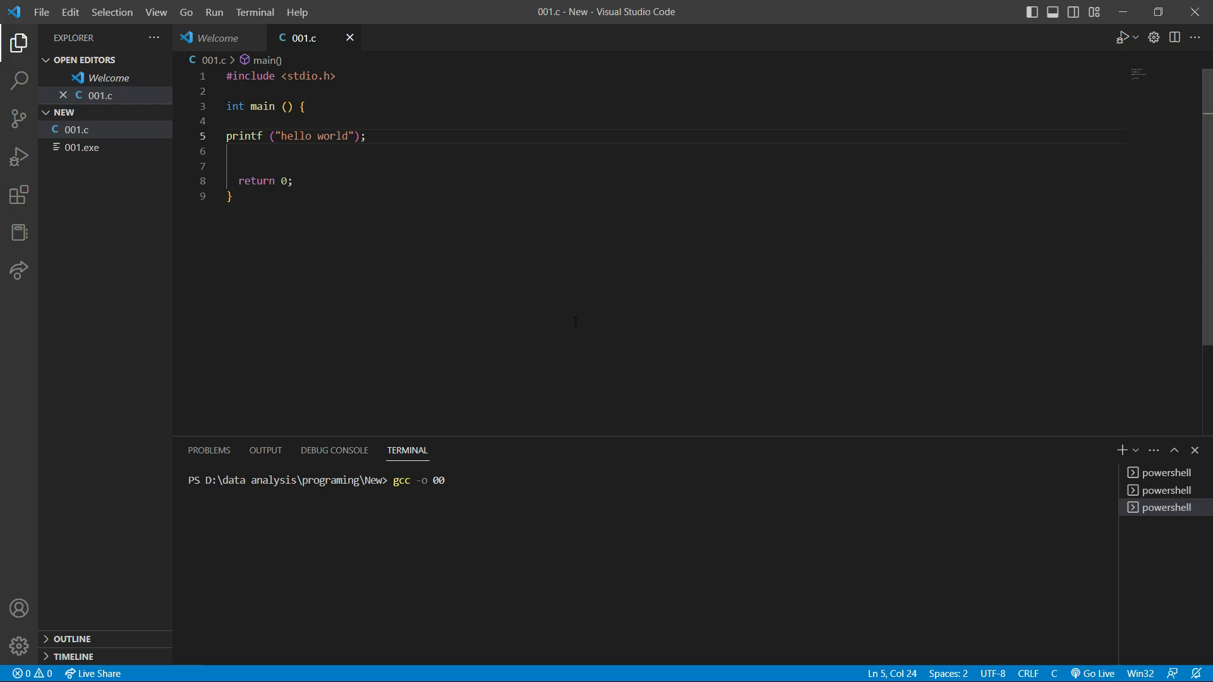
pyautogui.write('1 001.c')
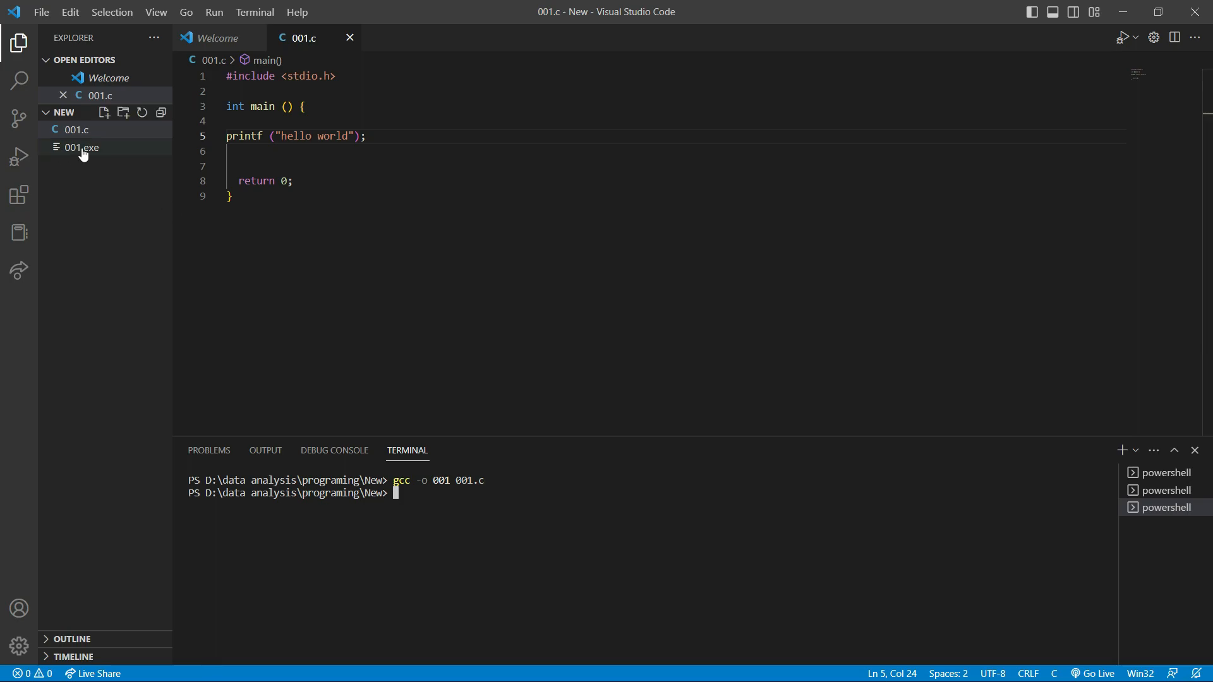
pyautogui.moveTo(73, 154)
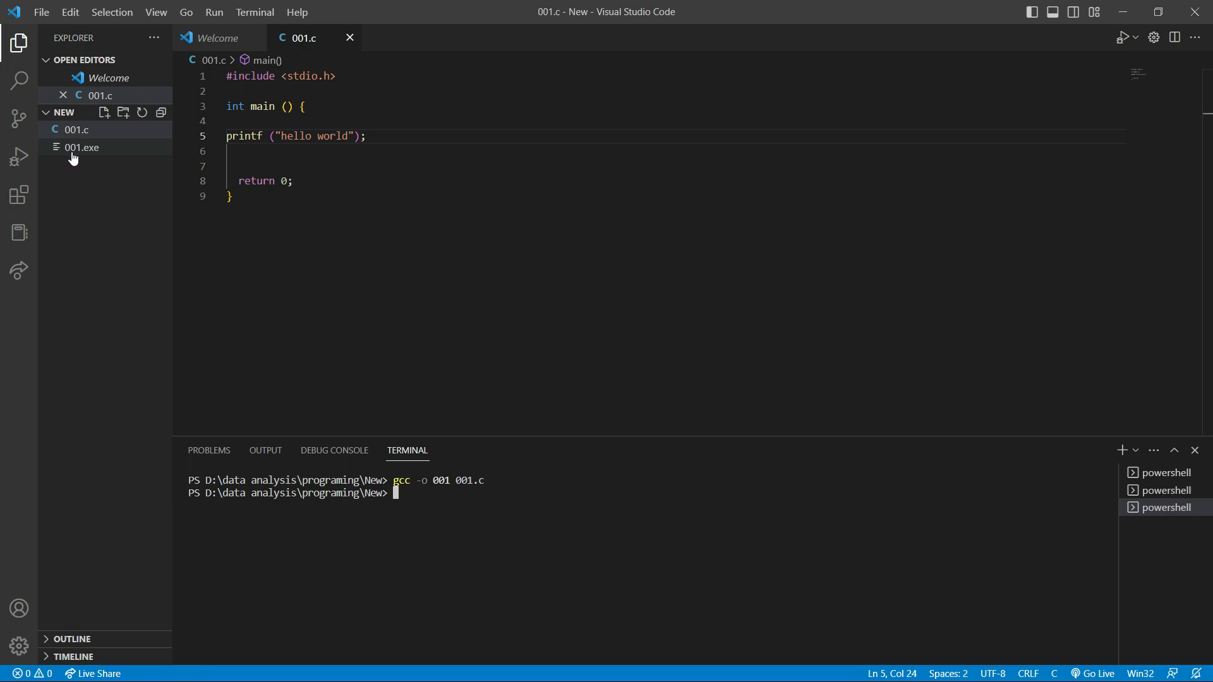
pyautogui.write('./')
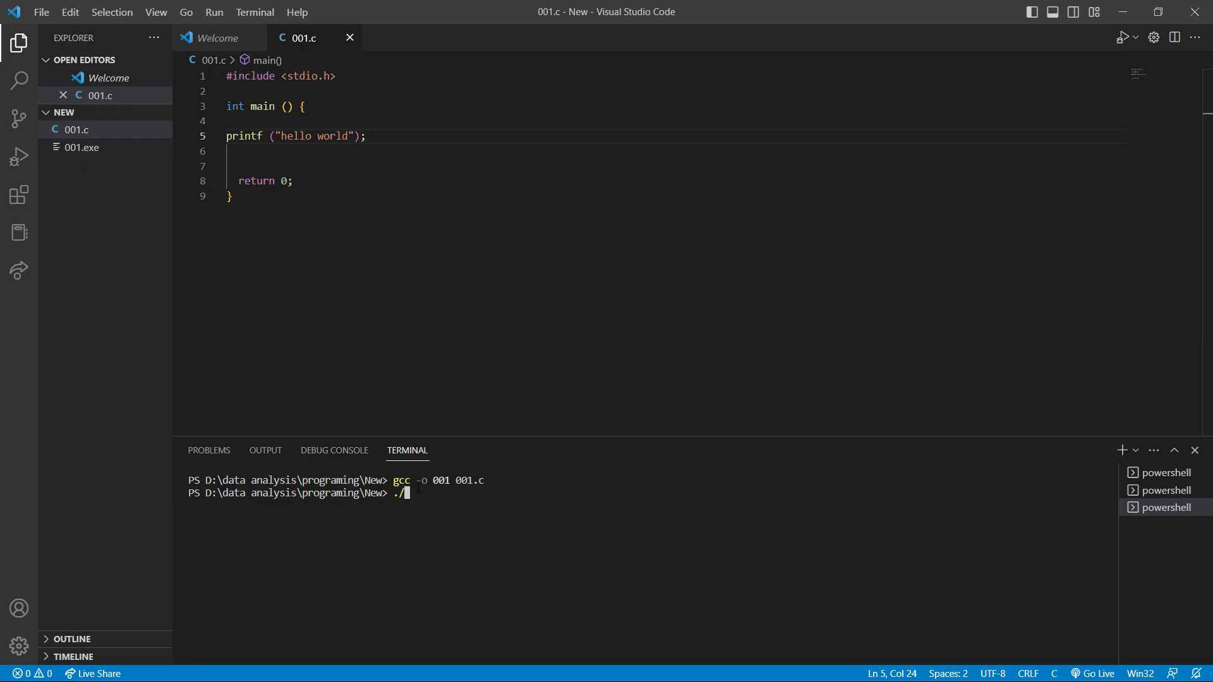